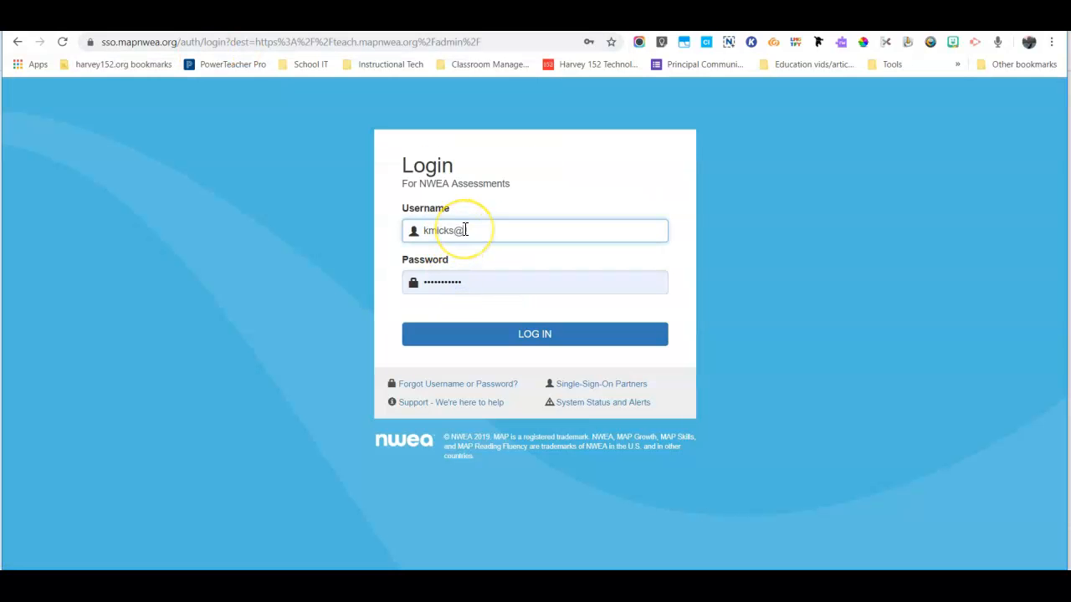
{"action": "type", "text": "harvey152.o"}
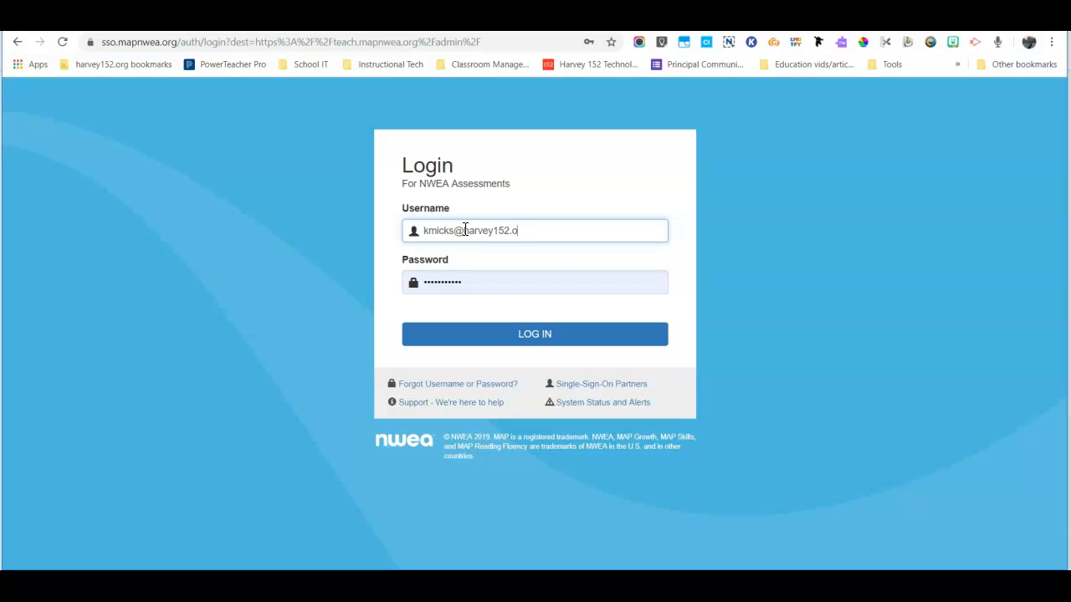
{"action": "left_click", "coordinate": [533, 333]}
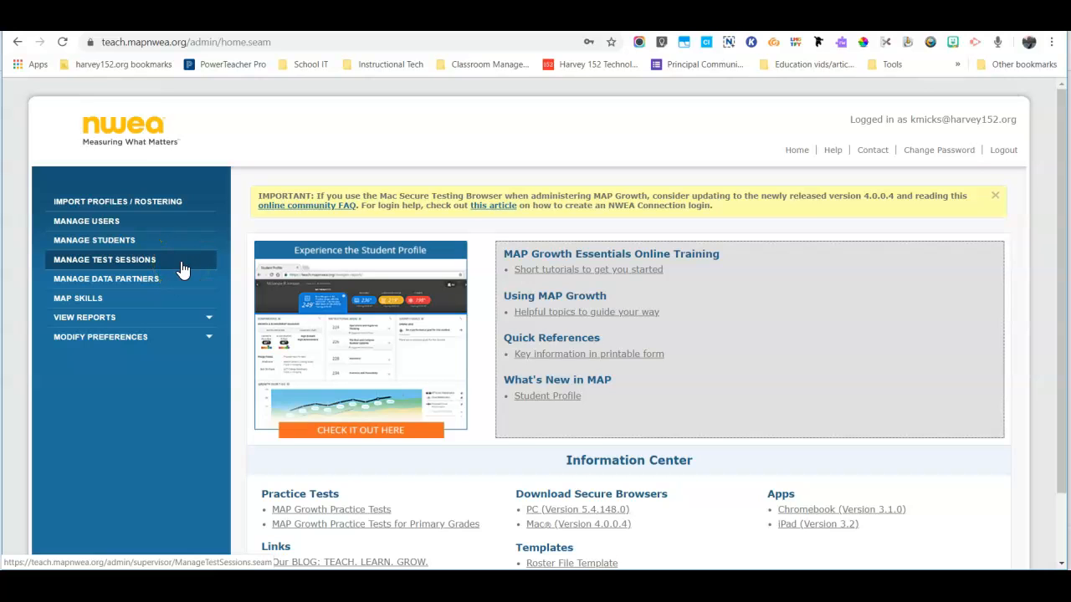
Select the saved 111Math session under Manage Test Sessions and open it for editing
{"action": "left_click", "coordinate": [104, 260]}
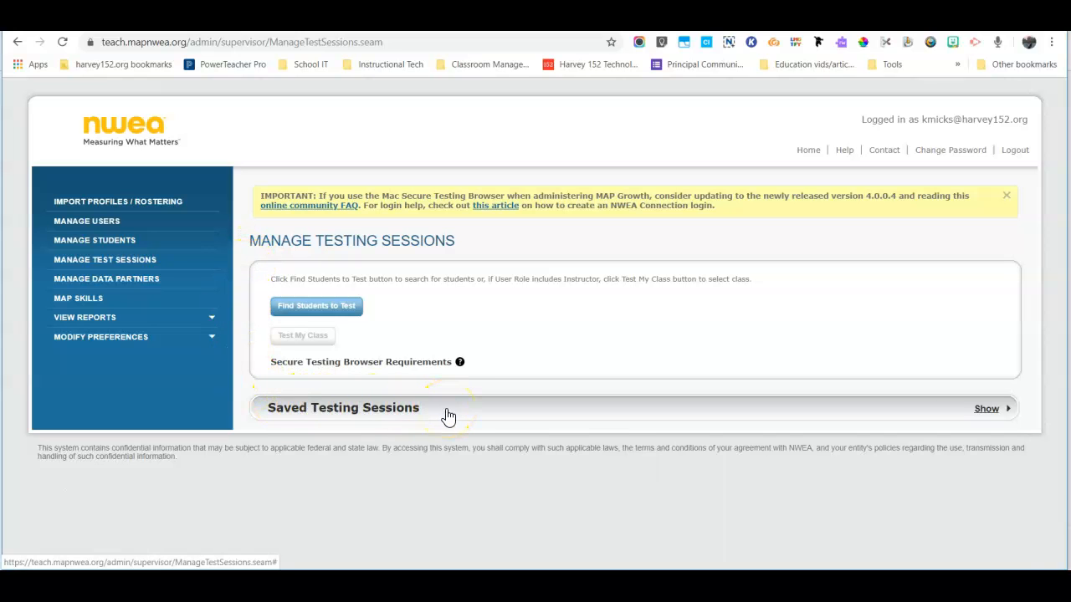
{"action": "left_click", "coordinate": [986, 408]}
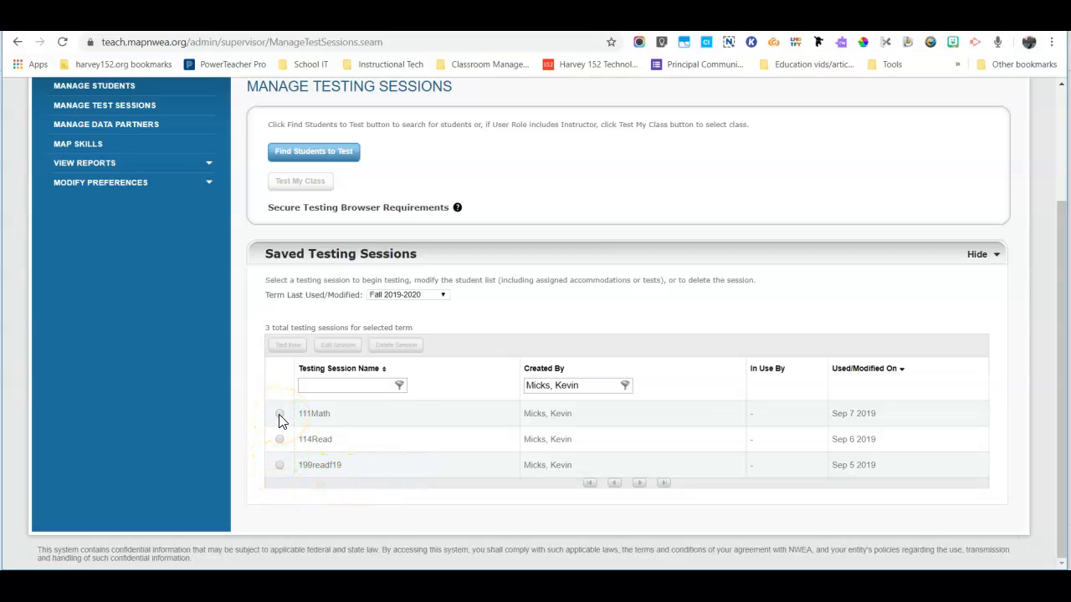
{"action": "left_click", "coordinate": [279, 413]}
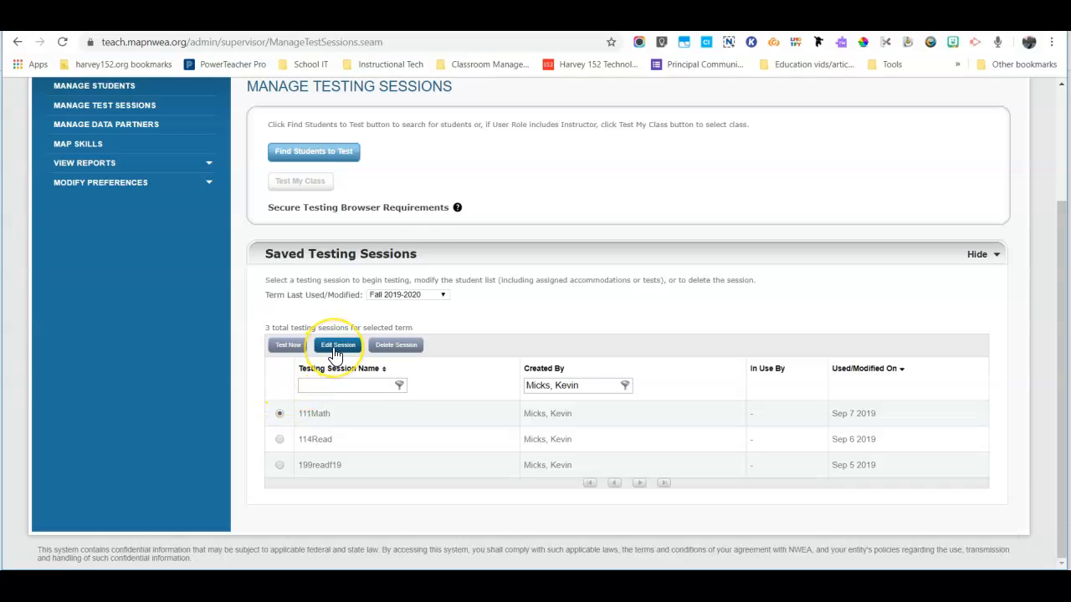
{"action": "left_click", "coordinate": [338, 344]}
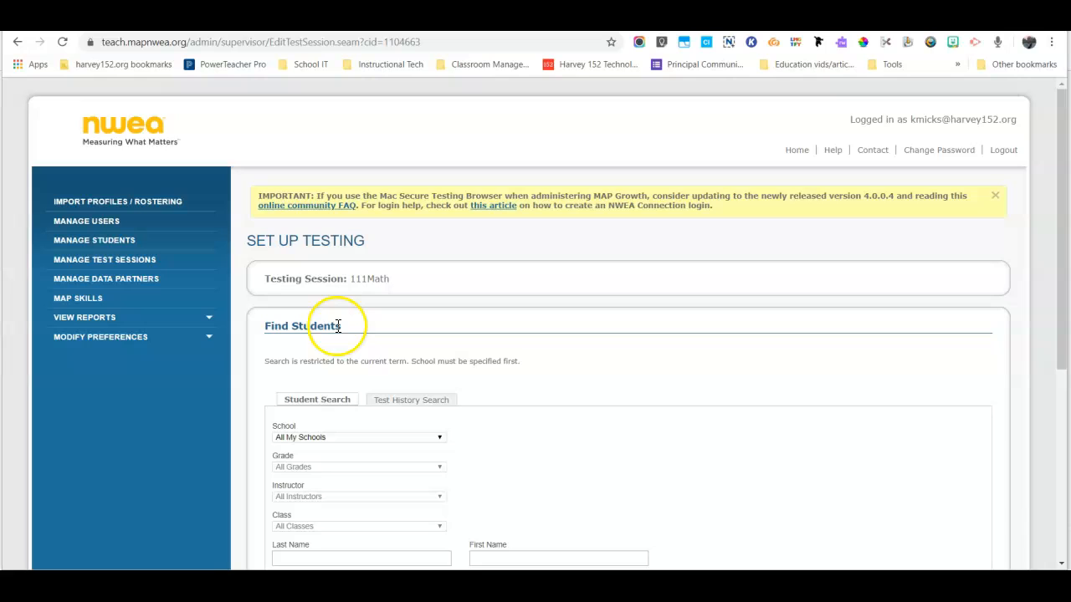
Search Gwendolyn Brooks Middle School, grade 7, last name 'doe', returning Michael Doe
{"action": "scroll", "scroll_direction": "down", "scroll_amount": 3}
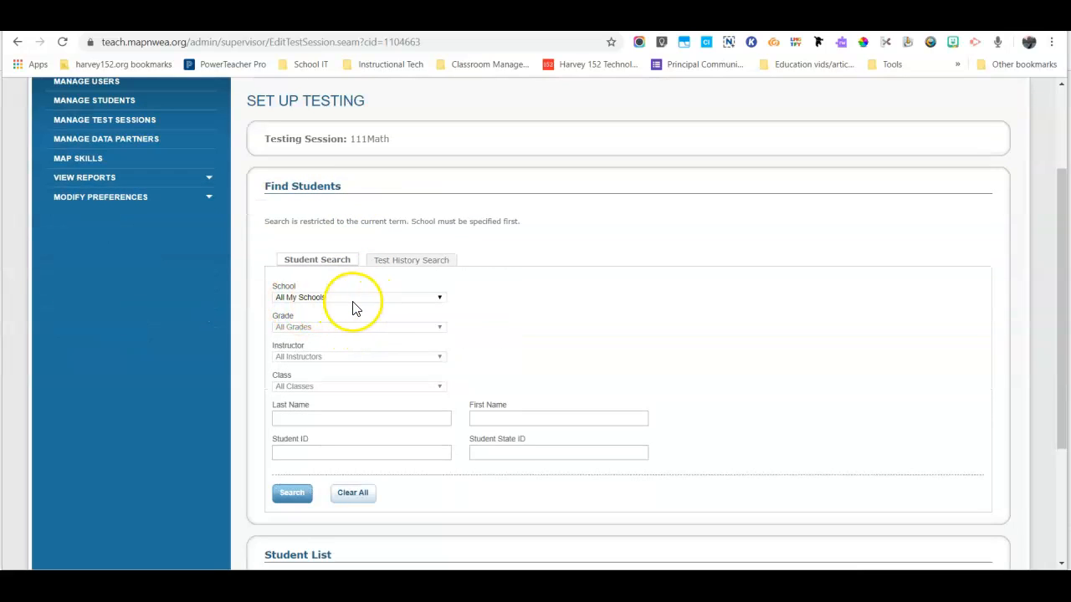
{"action": "left_click", "coordinate": [359, 297]}
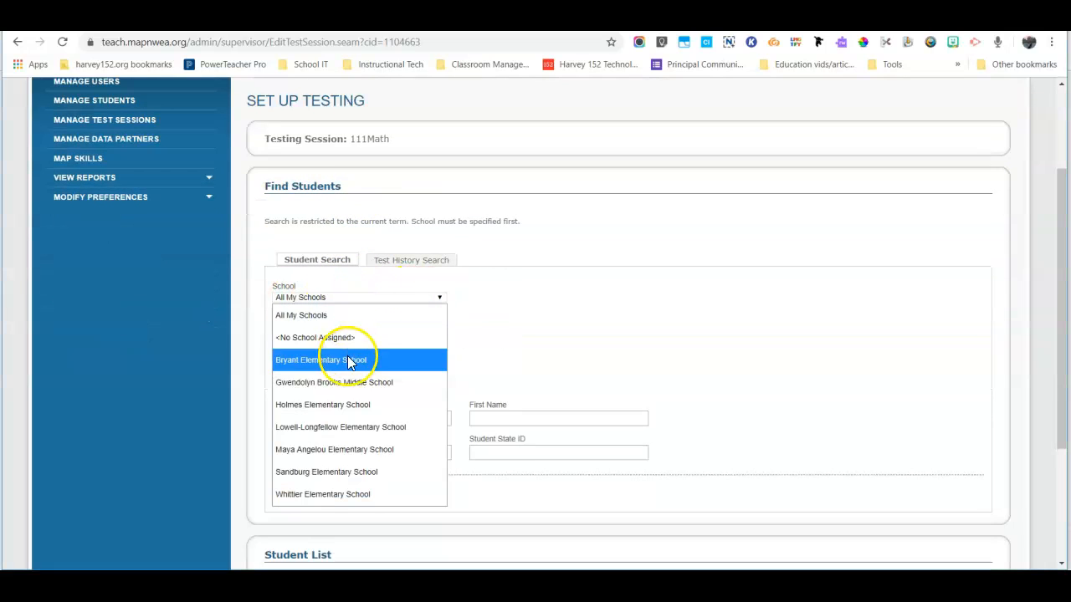
{"action": "left_click", "coordinate": [334, 382]}
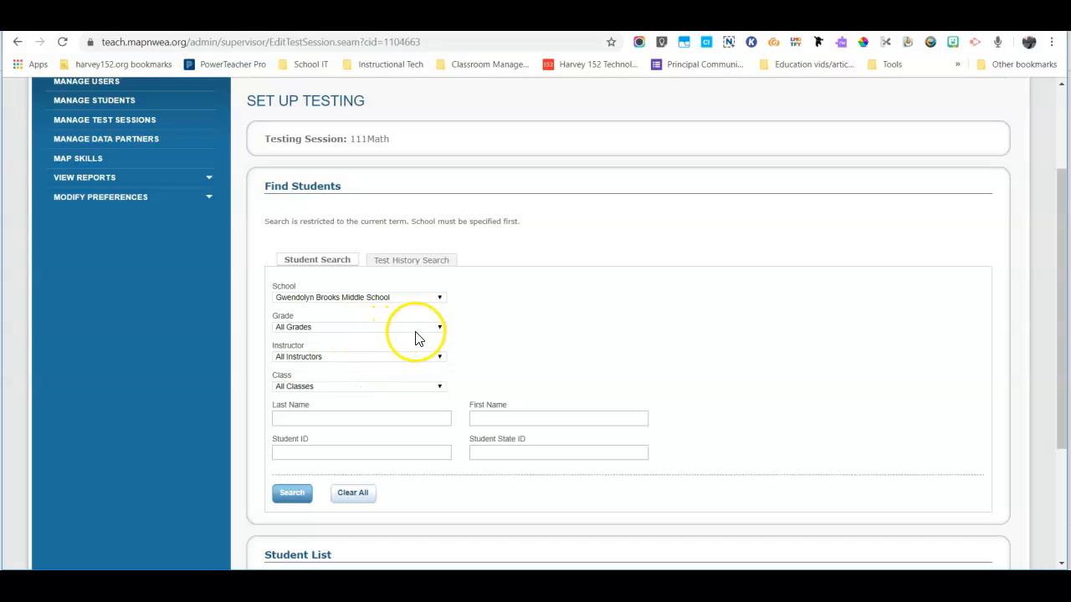
{"action": "left_click", "coordinate": [358, 326]}
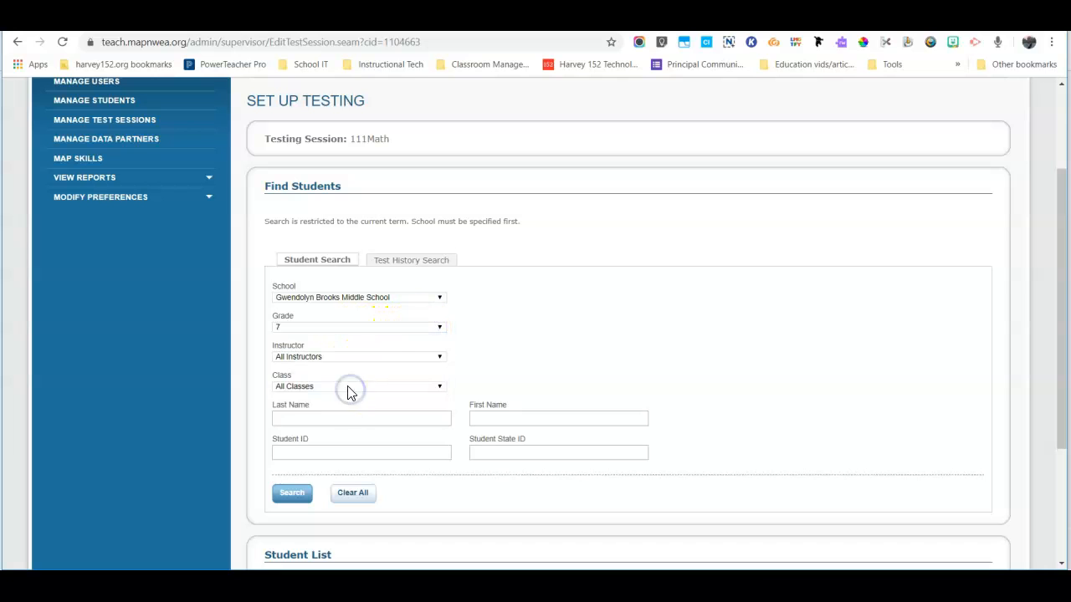
{"action": "scroll", "scroll_direction": "down", "scroll_amount": 3}
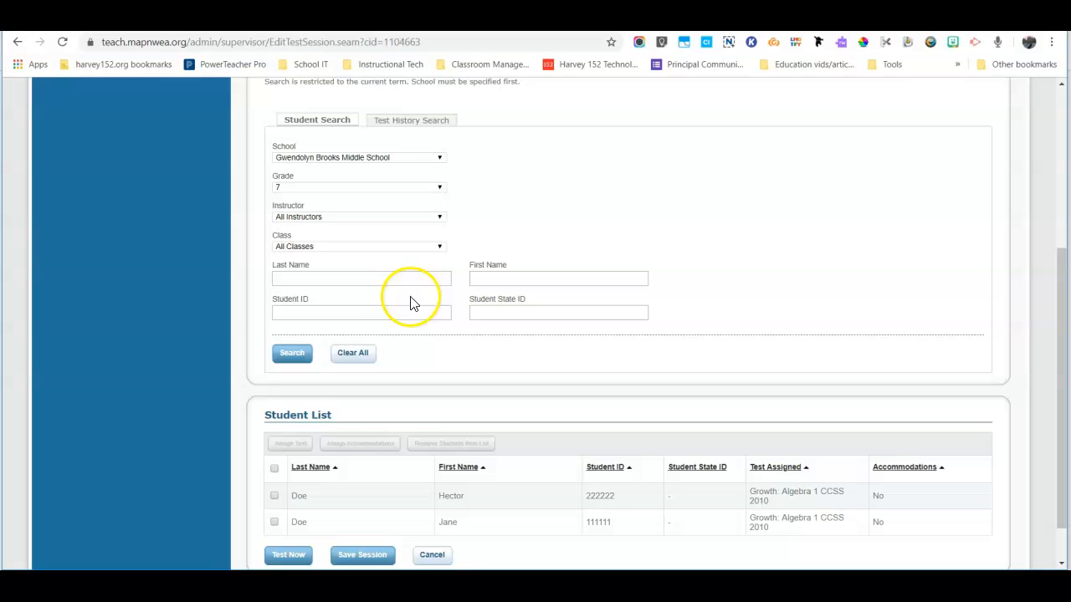
{"action": "left_click", "coordinate": [360, 279]}
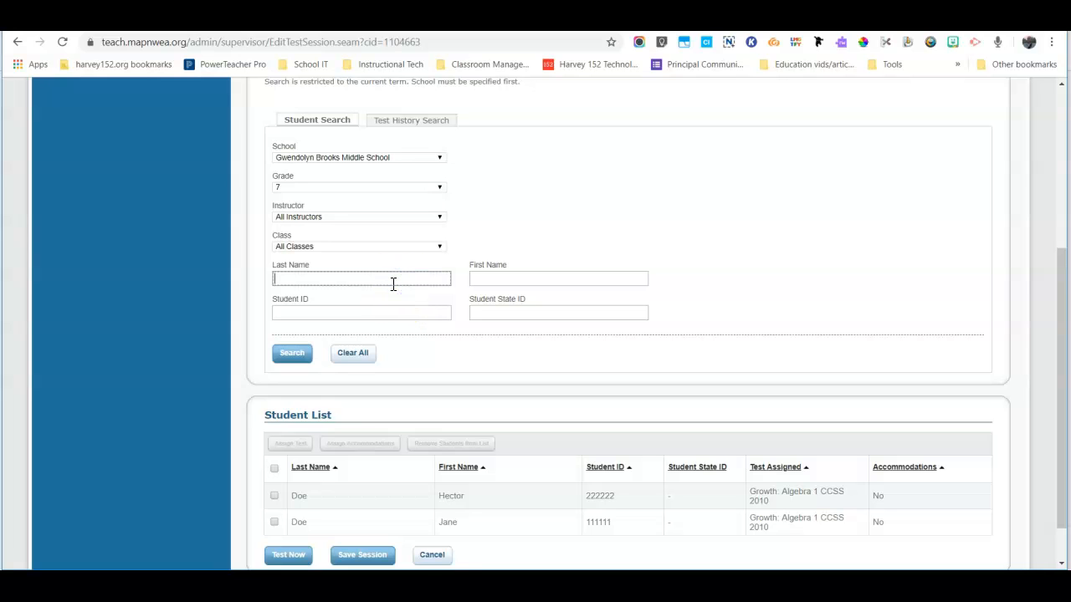
{"action": "type", "text": "doe"}
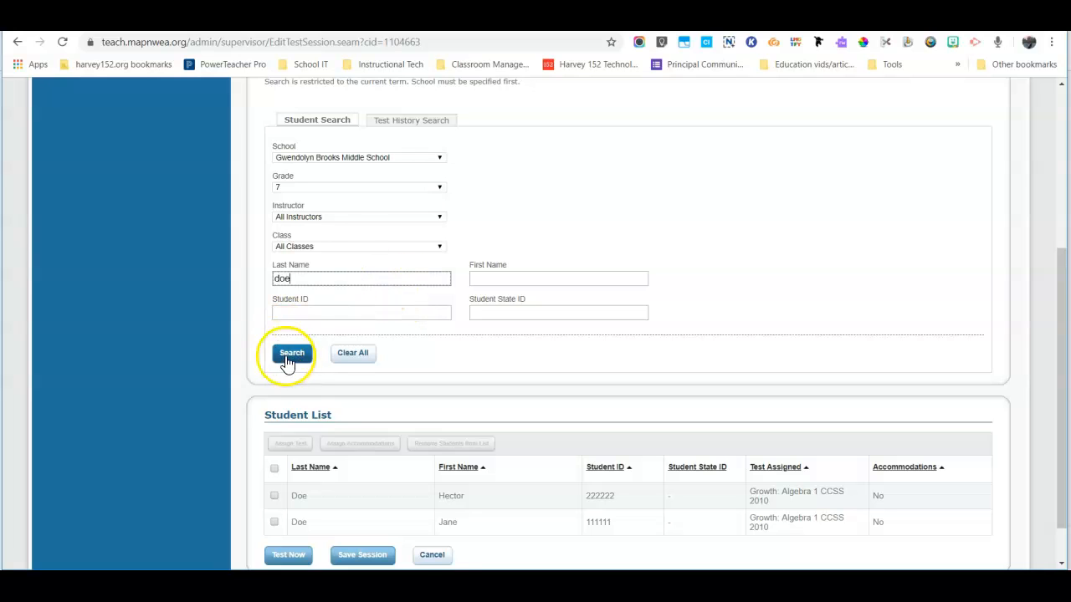
{"action": "left_click", "coordinate": [292, 352]}
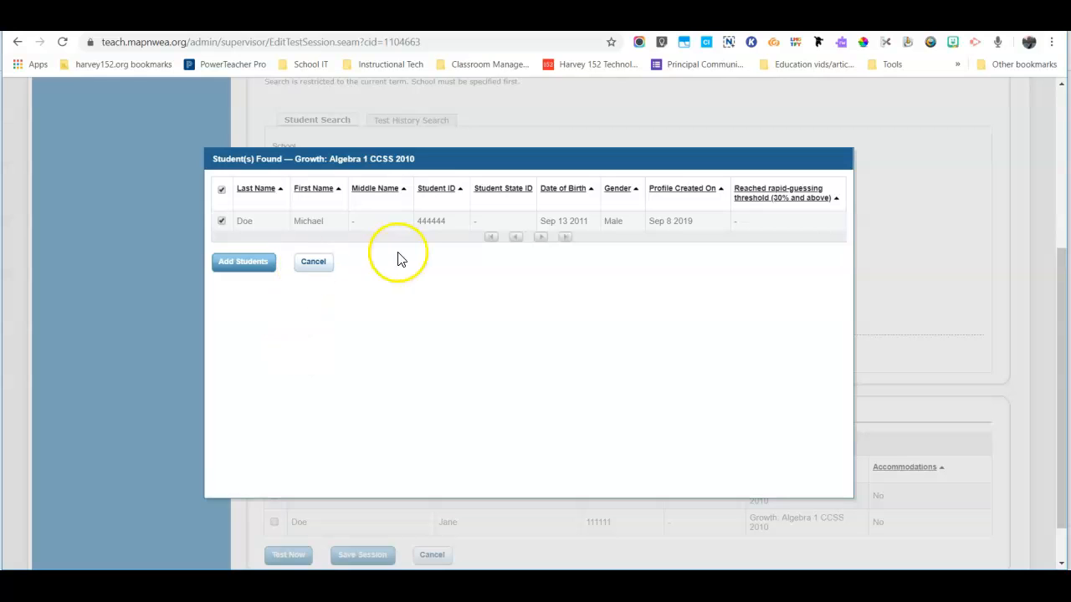
{"action": "mouse_move", "coordinate": [278, 236]}
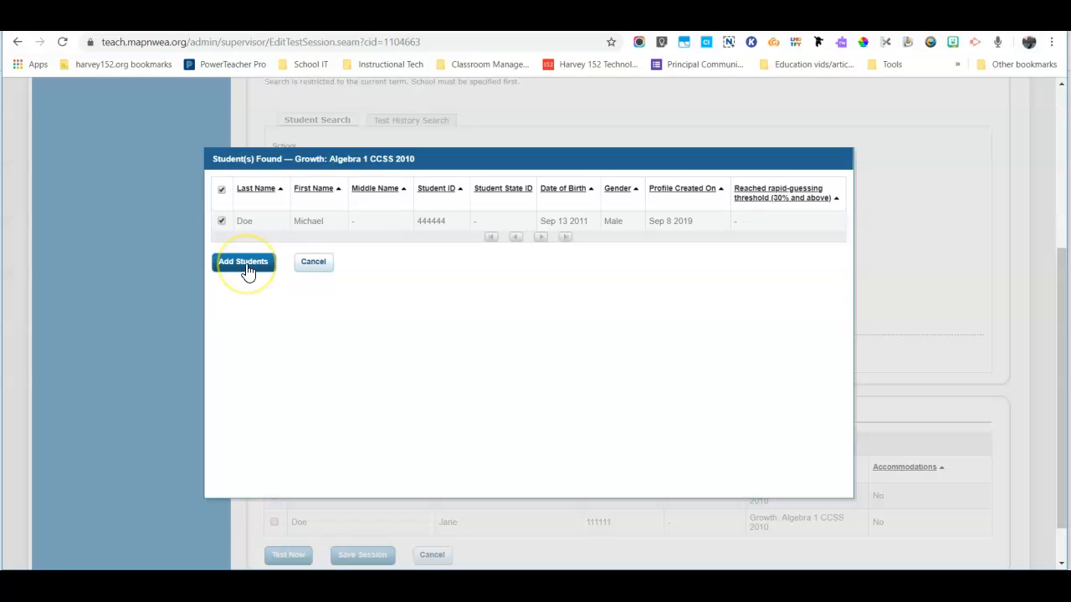
Add the found student Michael Doe to the 111Math session's student list
{"action": "left_click", "coordinate": [244, 262]}
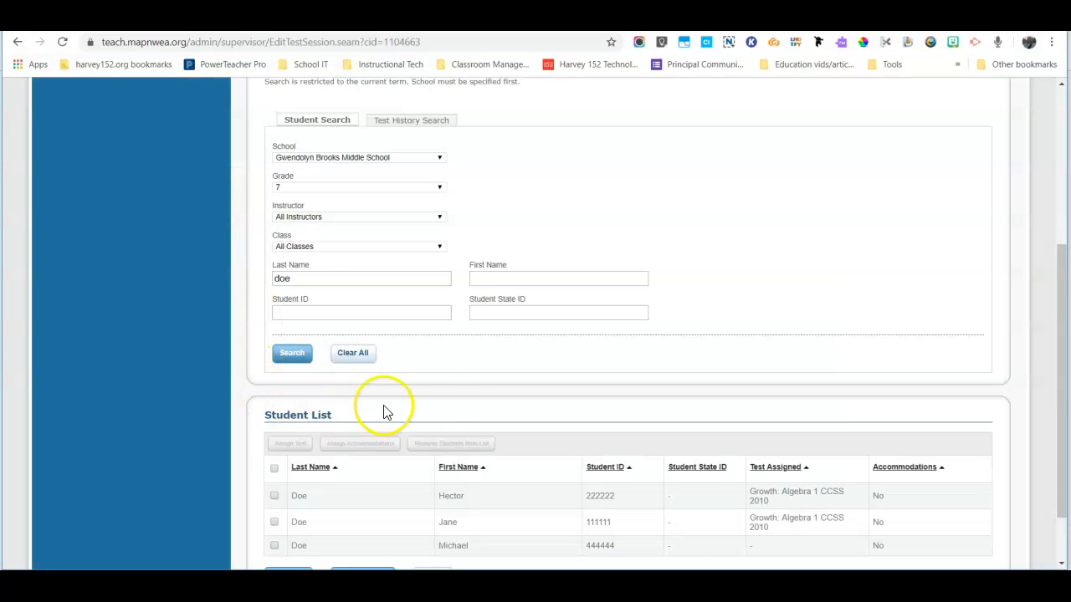
{"action": "scroll", "scroll_direction": "down", "scroll_amount": 3}
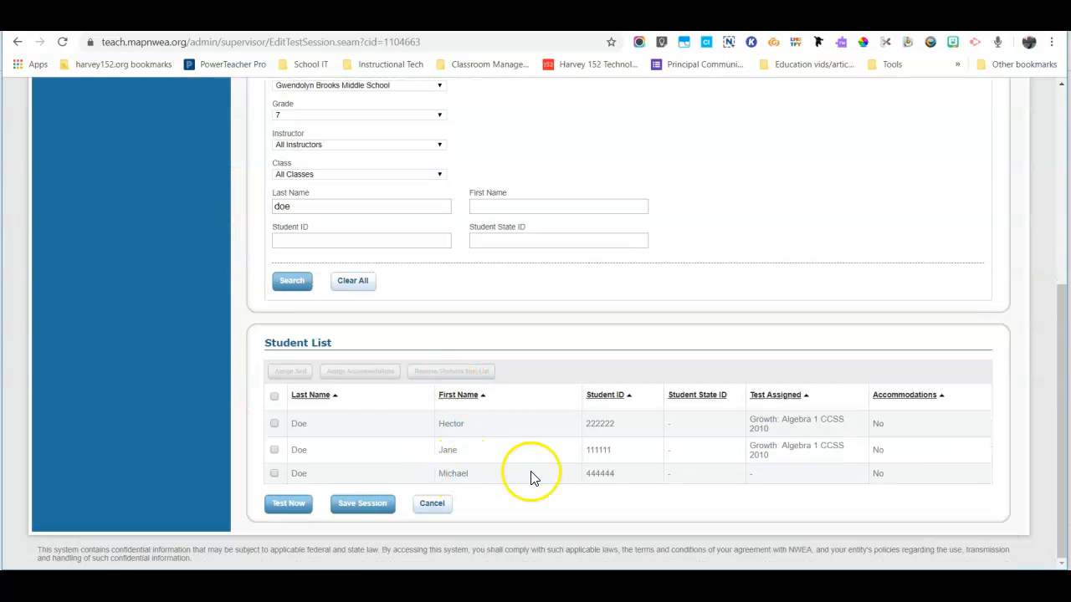
{"action": "mouse_move", "coordinate": [790, 485]}
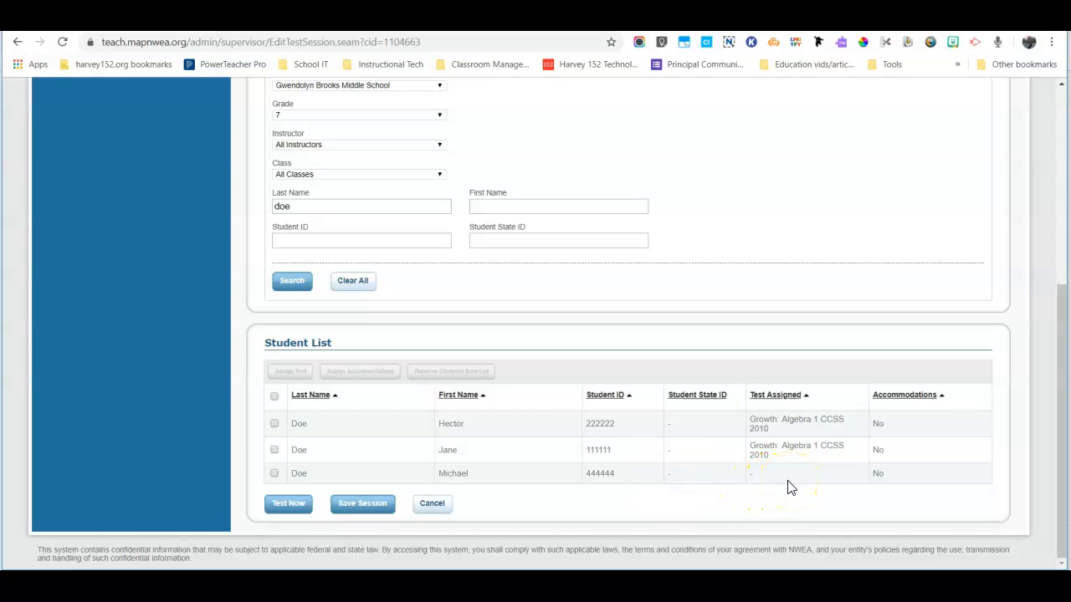
Assign Michael Doe the Growth: Math 6+ CCSS 2010 V2 test
{"action": "left_click", "coordinate": [274, 473]}
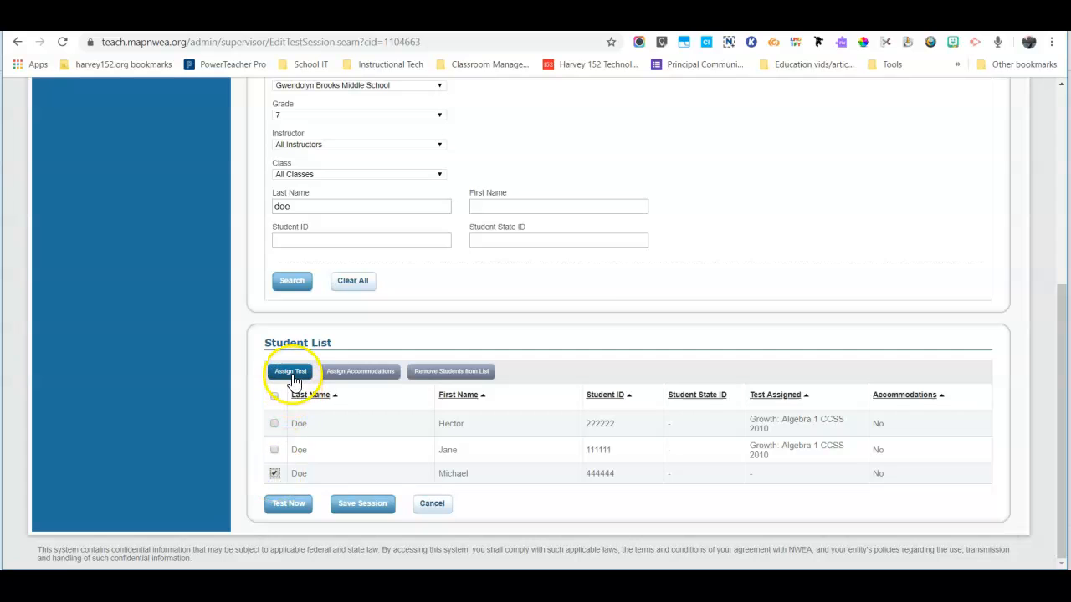
{"action": "left_click", "coordinate": [290, 371]}
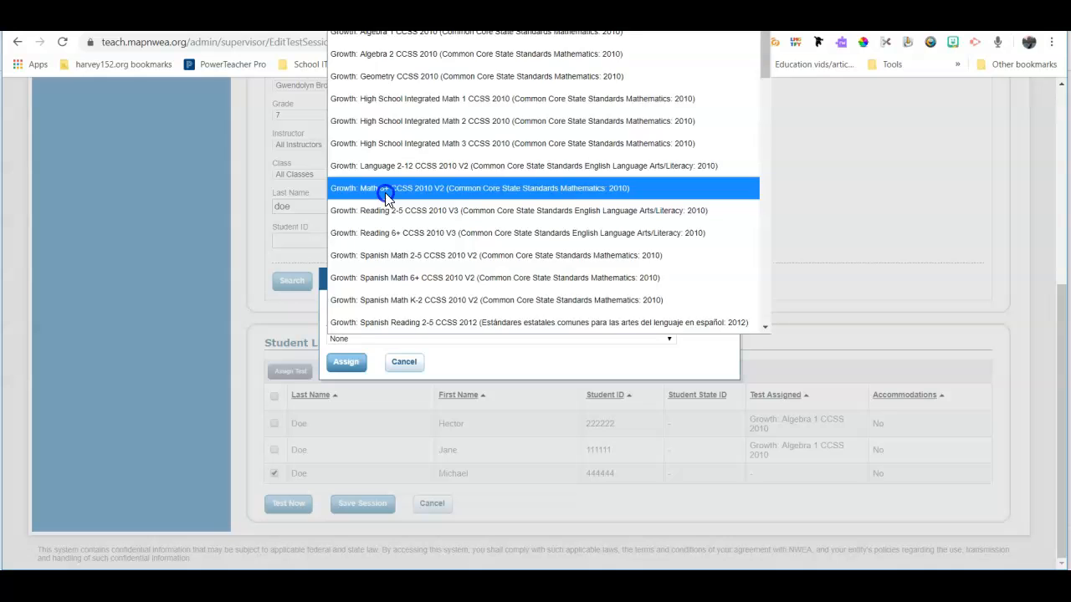
{"action": "left_click", "coordinate": [479, 188]}
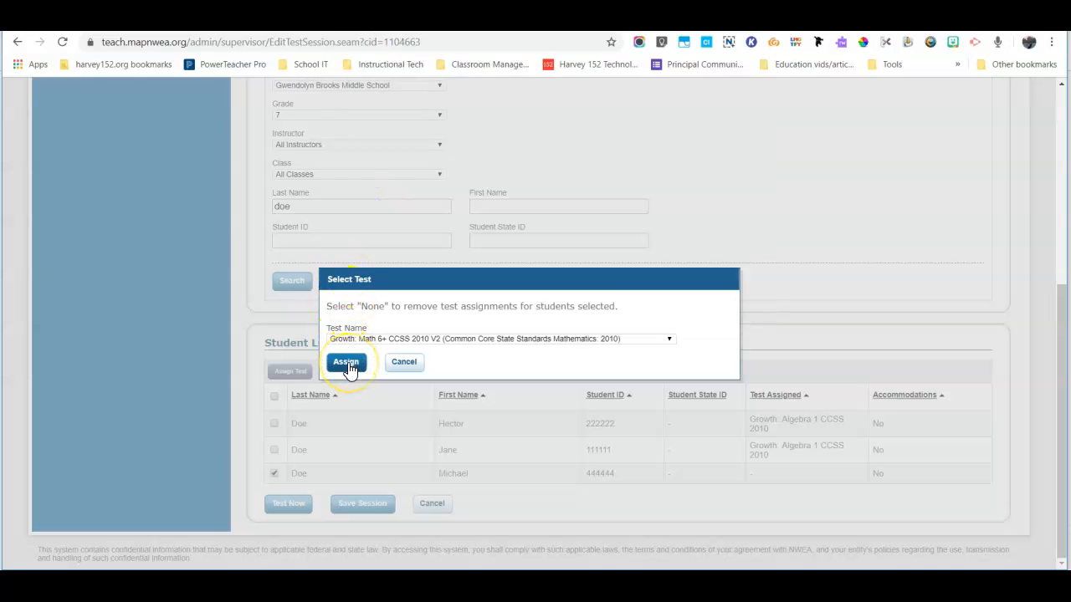
{"action": "left_click", "coordinate": [345, 362]}
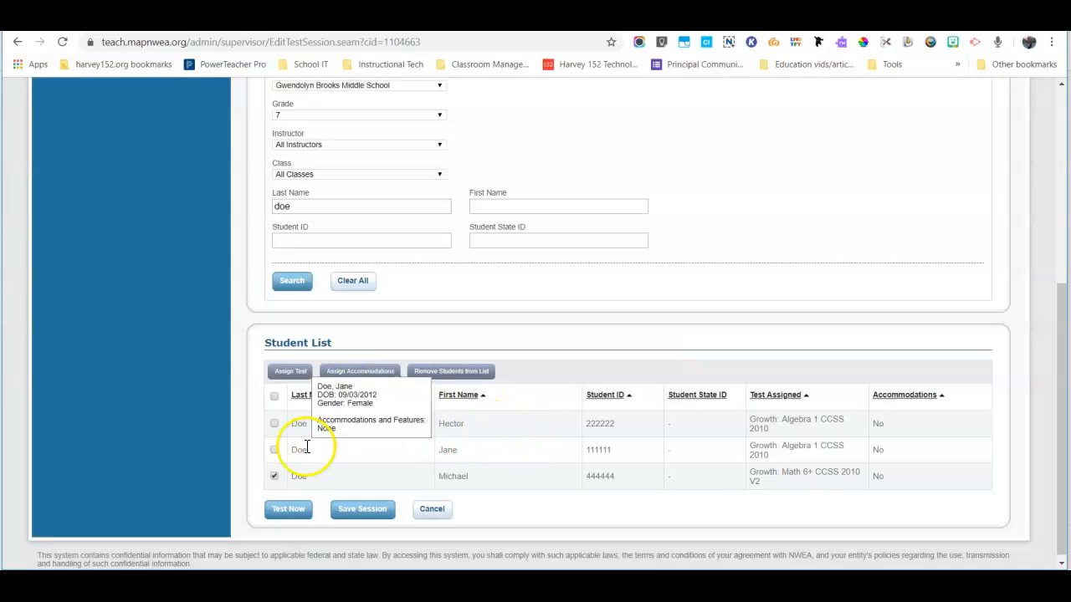
{"action": "mouse_move", "coordinate": [786, 492]}
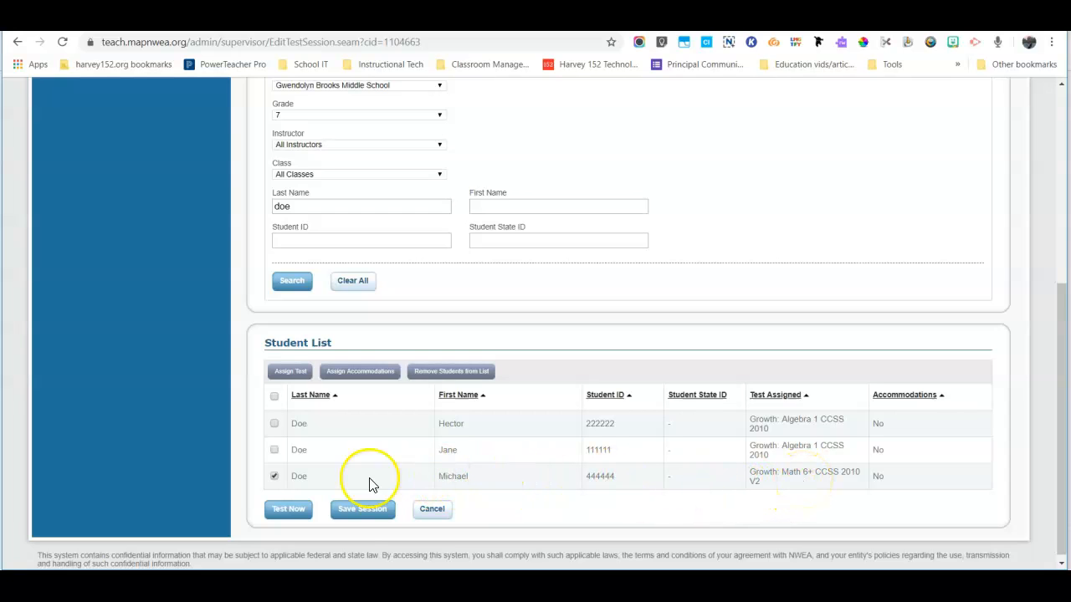
{"action": "mouse_move", "coordinate": [361, 509]}
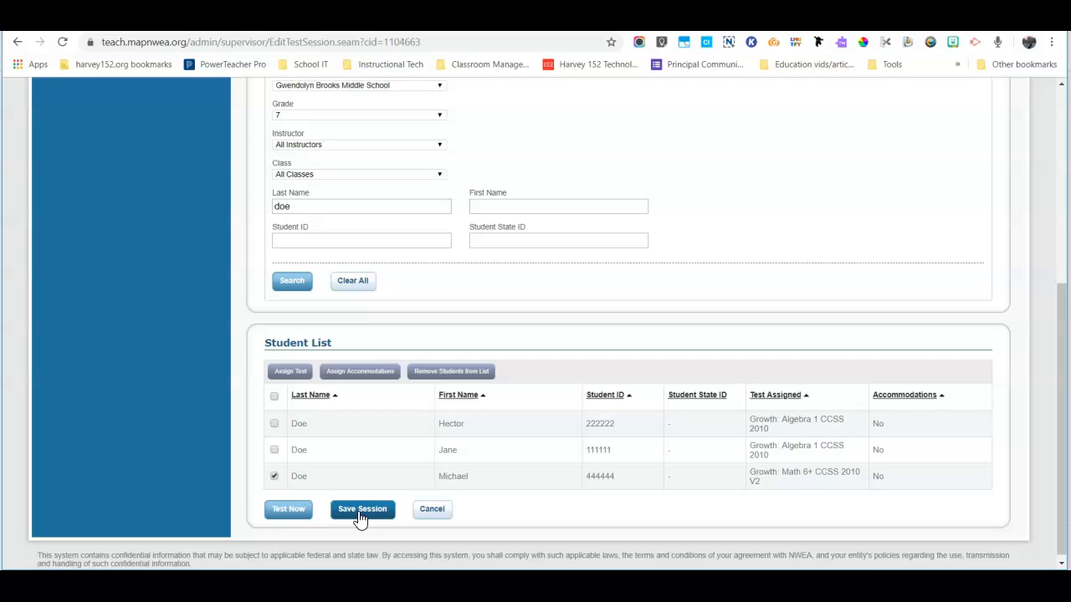
Save the session under the name 111Math and exit to the testing sessions page
{"action": "left_click", "coordinate": [362, 509]}
{"action": "type", "text": "111Math"}
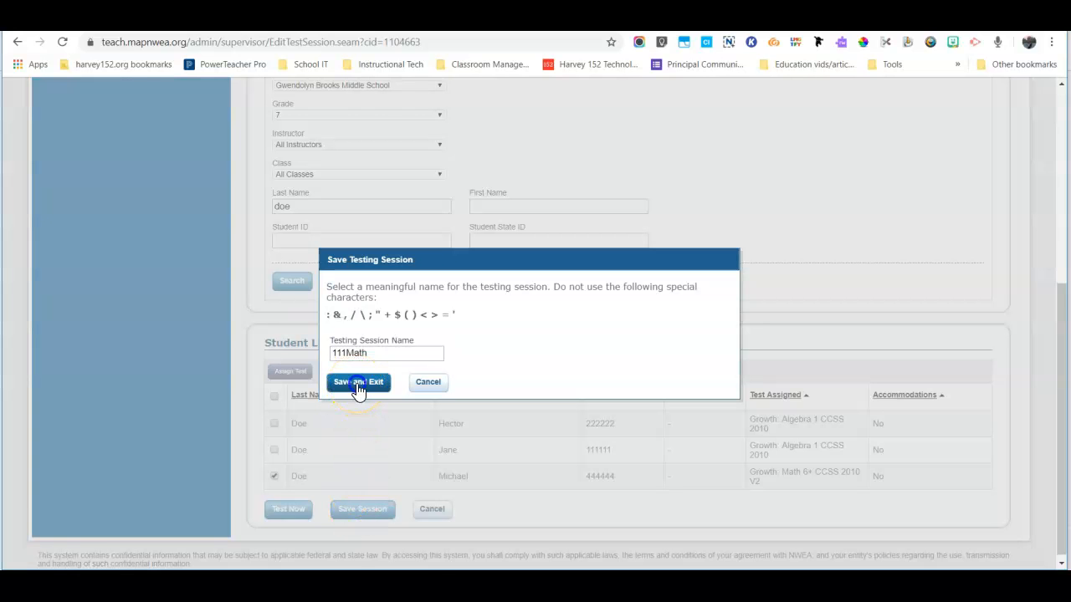
{"action": "left_click", "coordinate": [358, 383]}
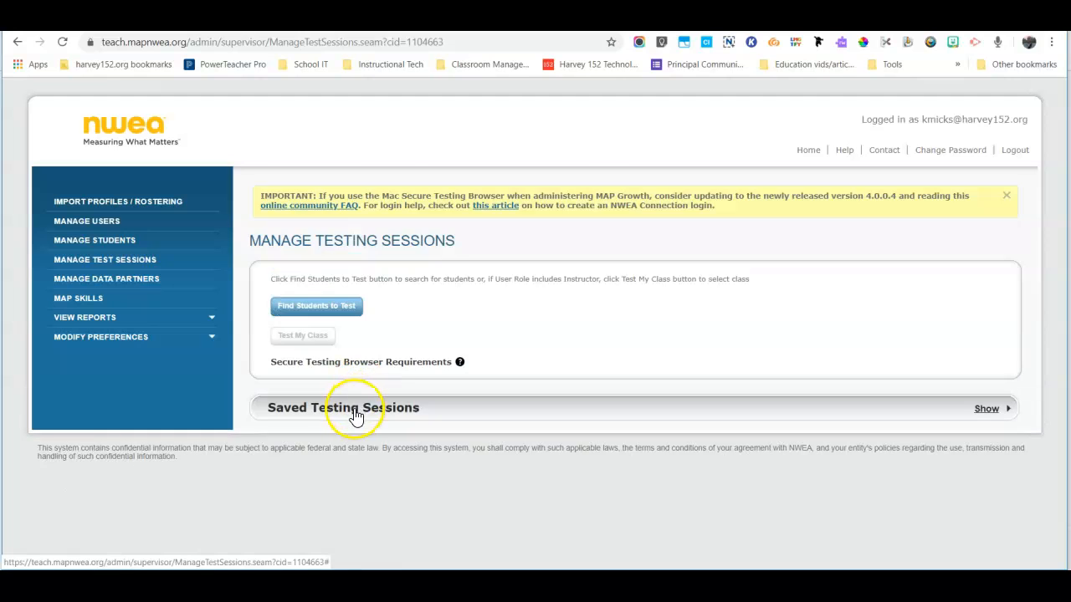